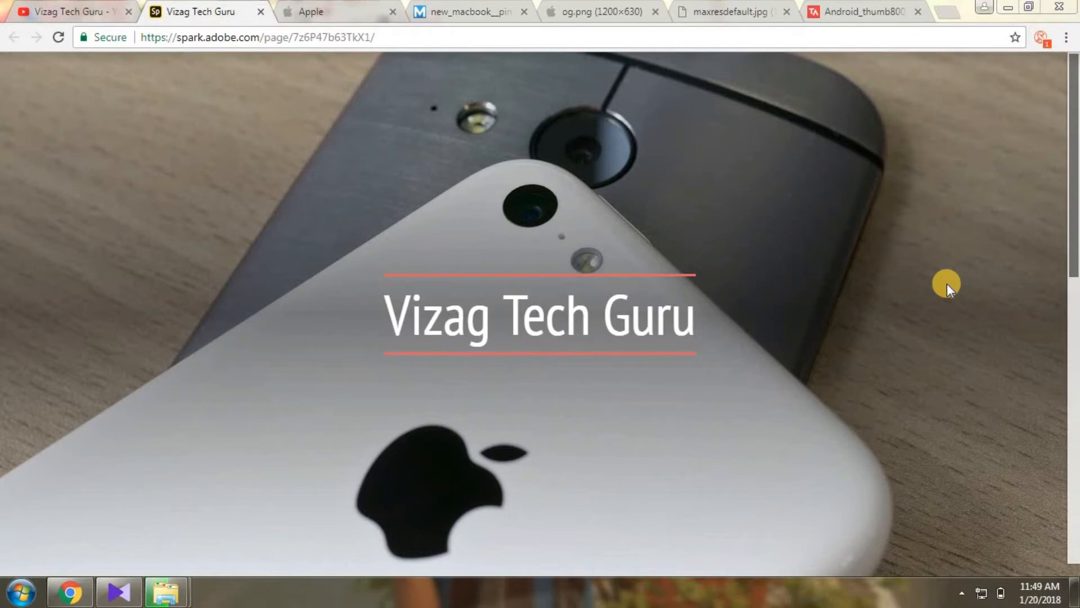
mouse_move(999, 273)
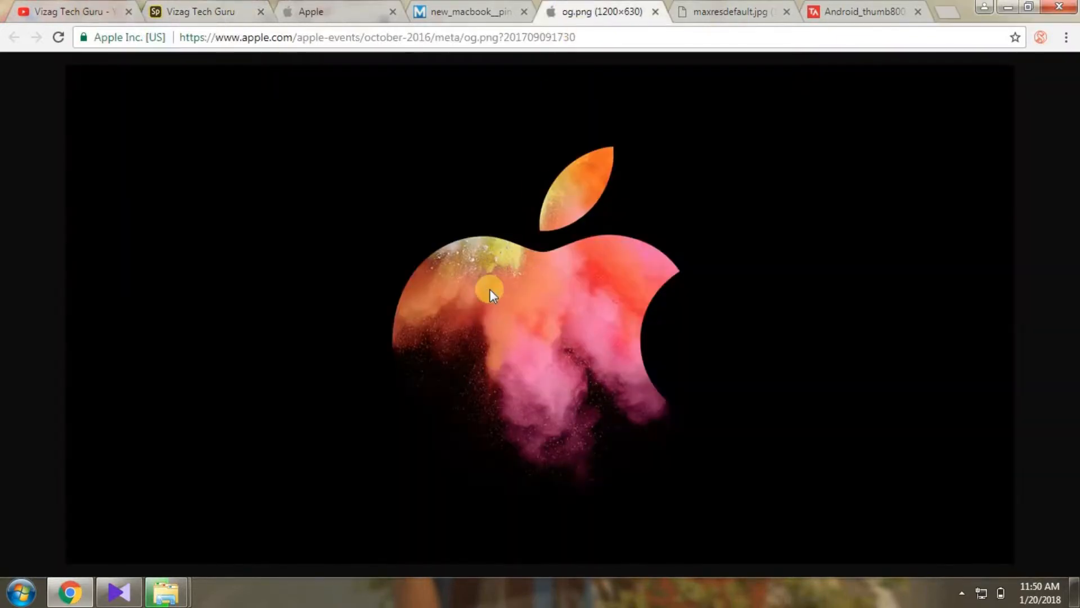
mouse_move(493, 294)
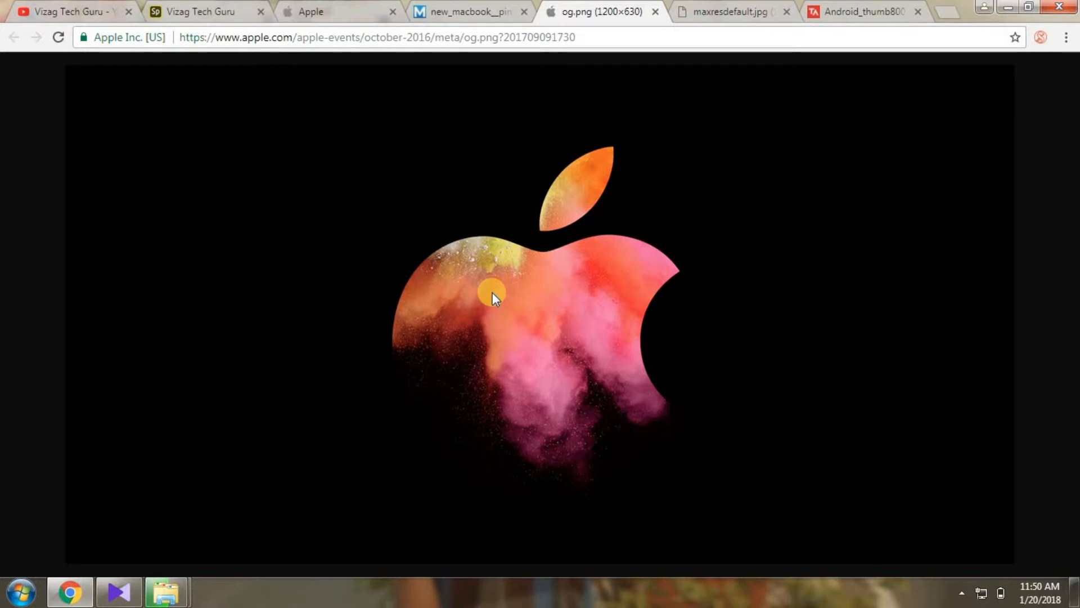
mouse_move(561, 269)
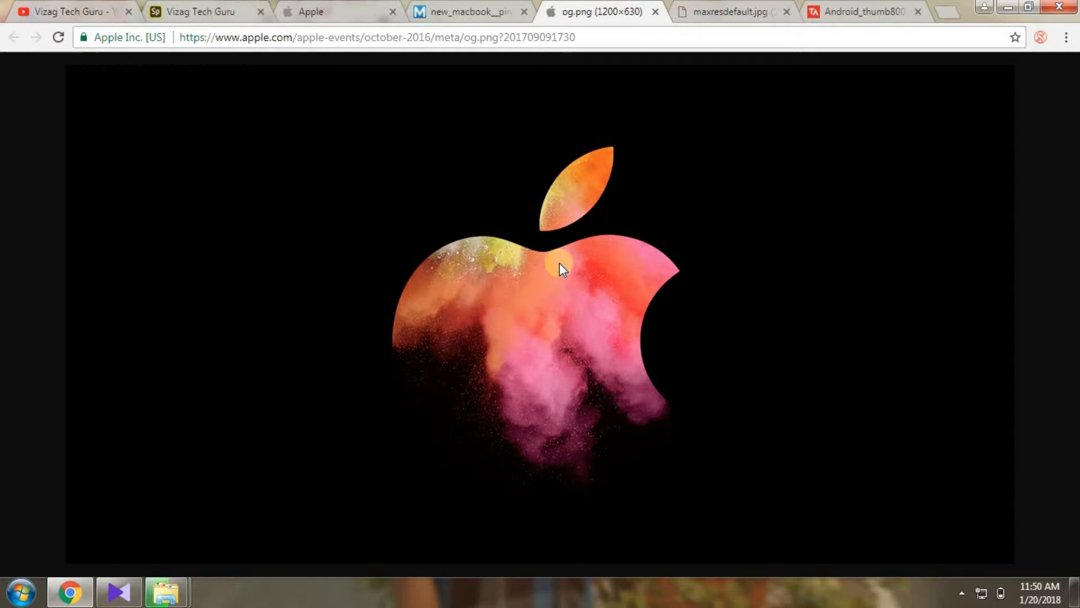
mouse_move(623, 228)
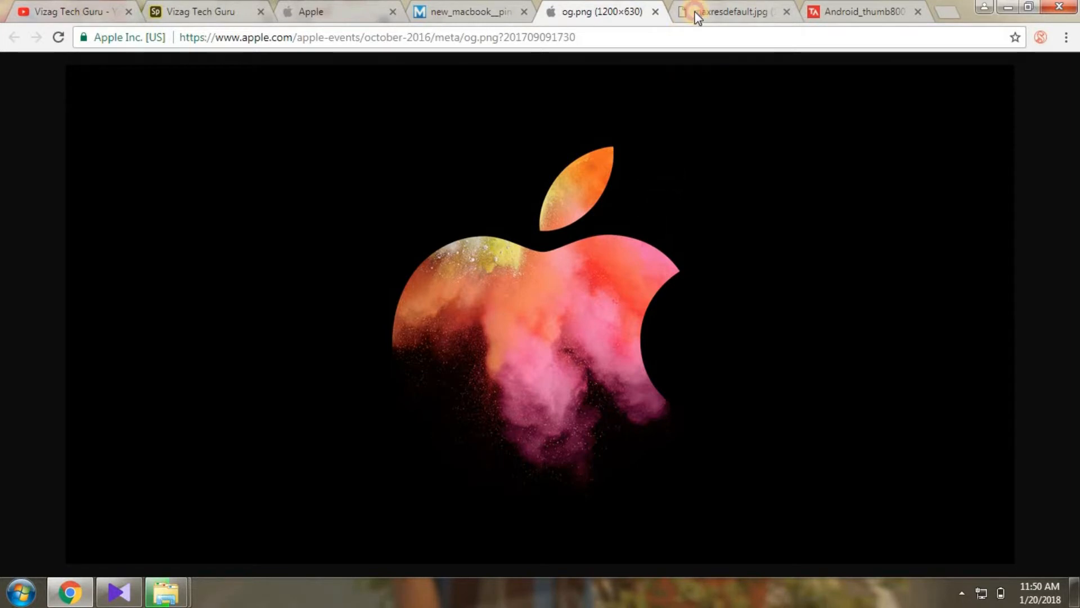
Step: View the Updates image, return to the Apple logo, then show the Android robot image
left_click(730, 11)
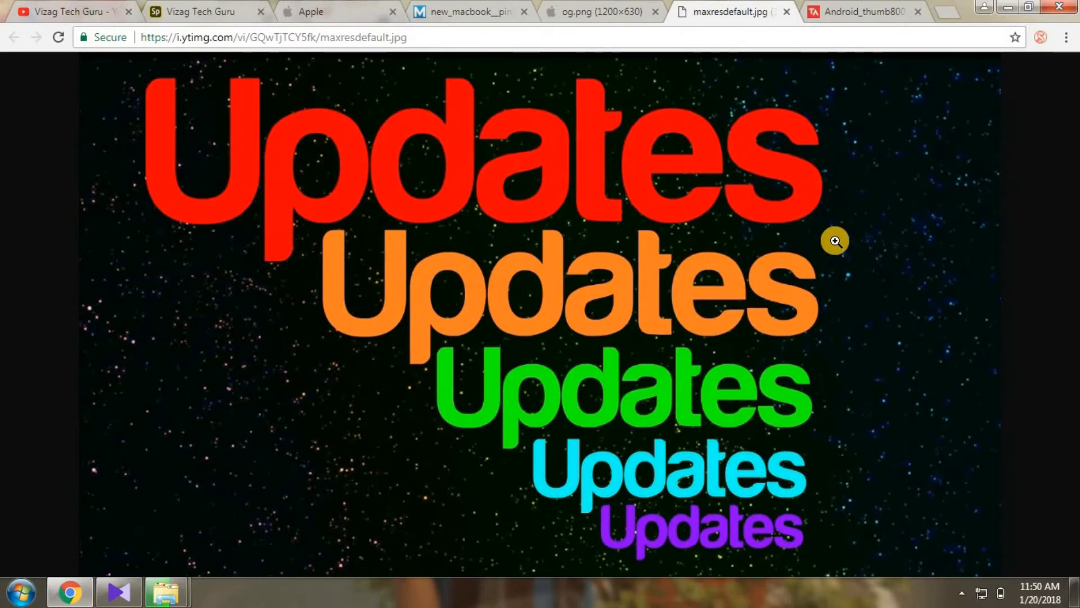
left_click(599, 11)
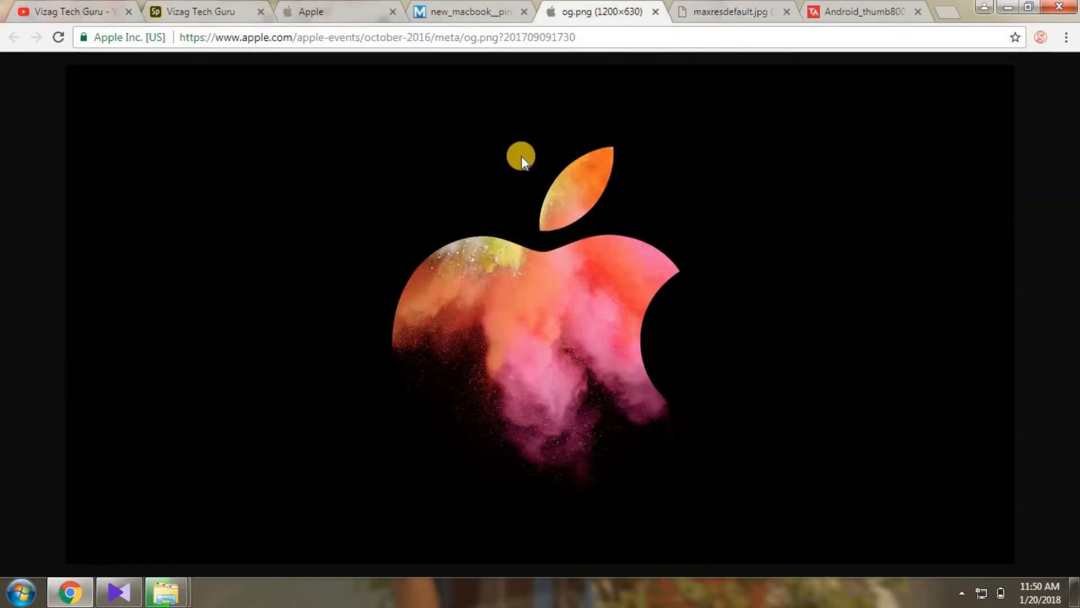
mouse_move(520, 170)
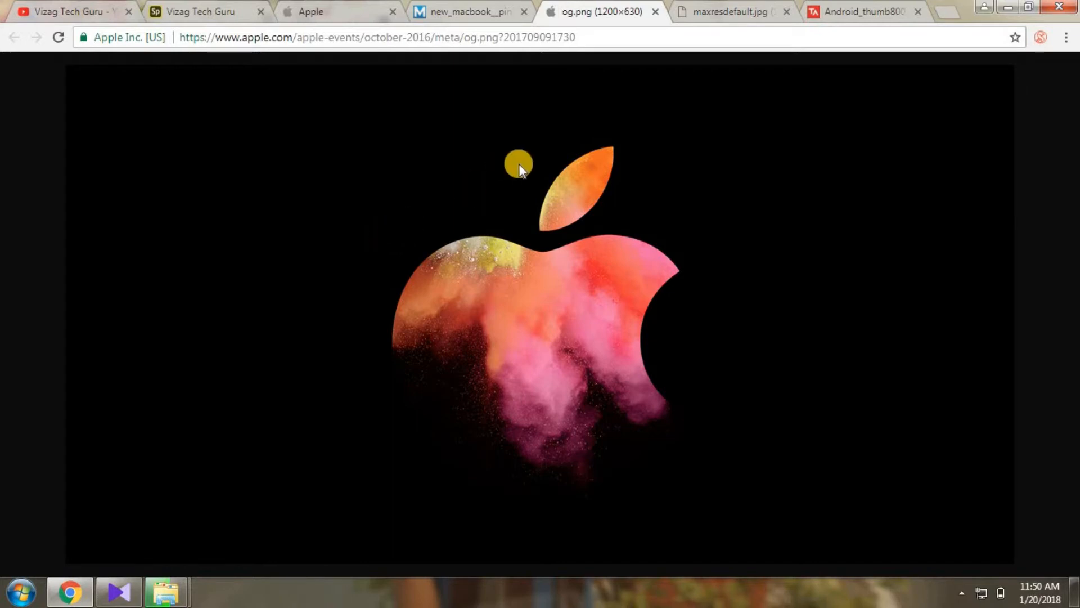
mouse_move(523, 168)
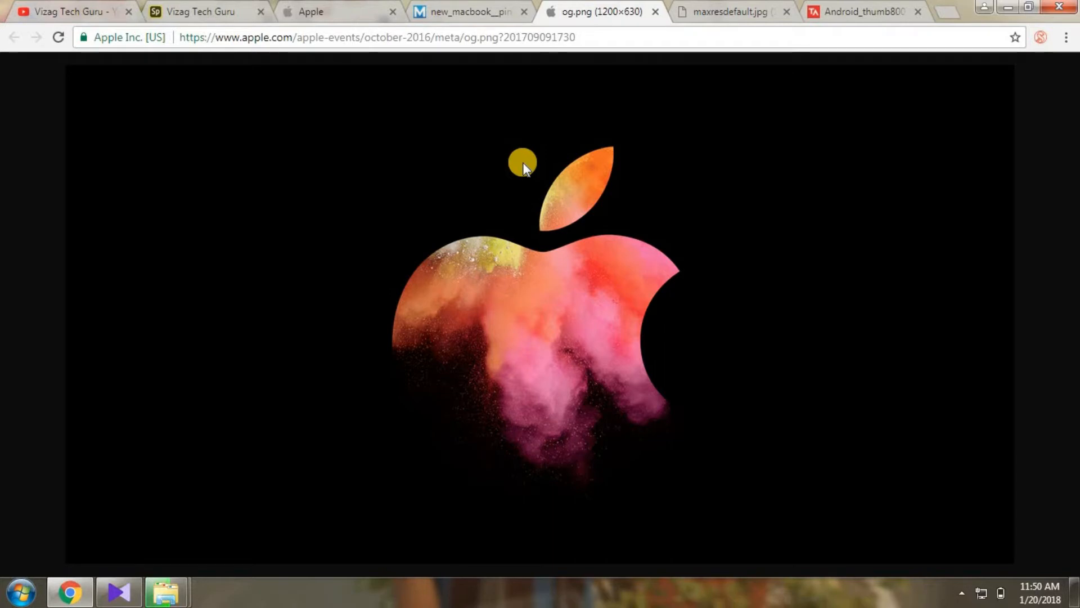
mouse_move(774, 36)
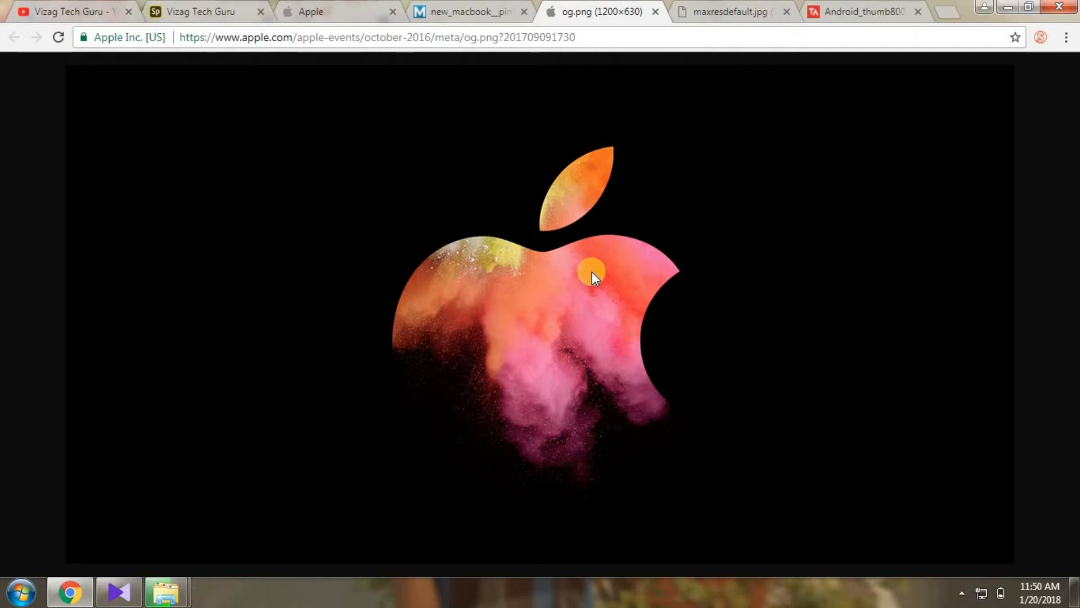
left_click(861, 11)
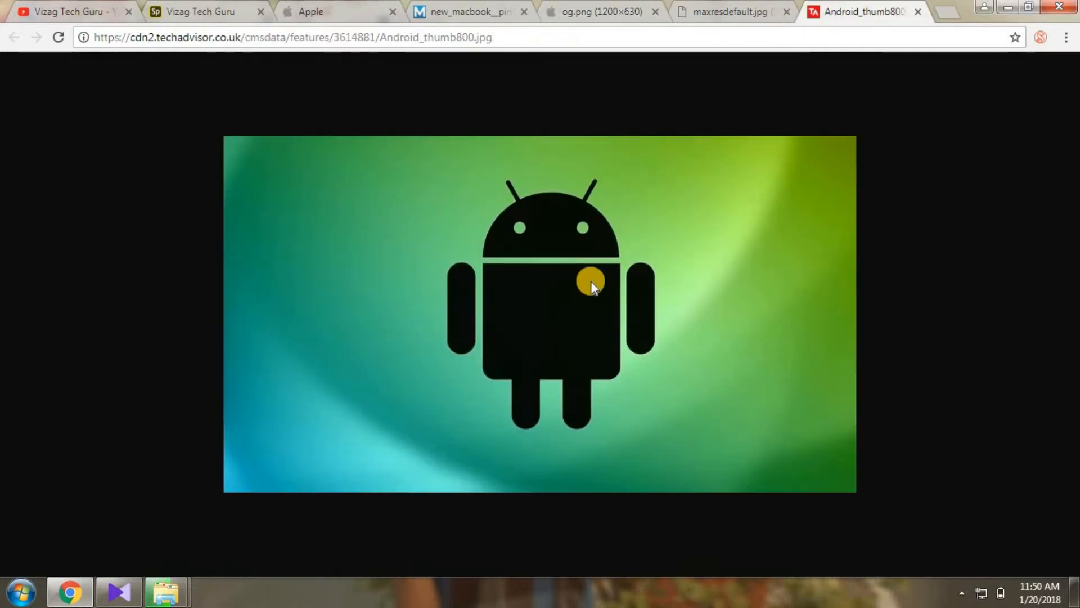
mouse_move(588, 277)
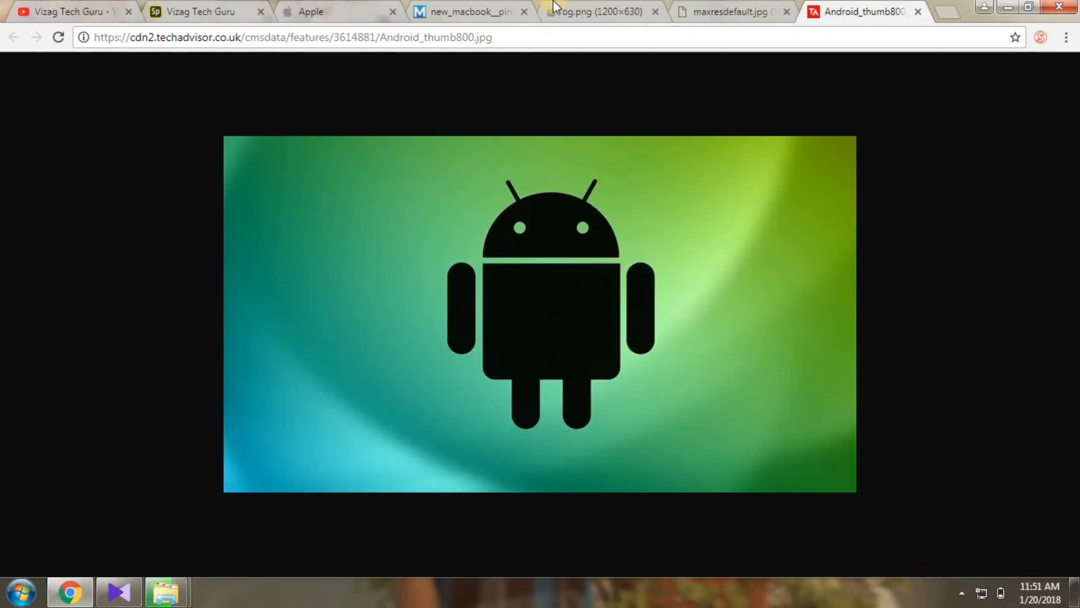
Step: Return to the og.png Apple logo image from the Android robot image
left_click(600, 12)
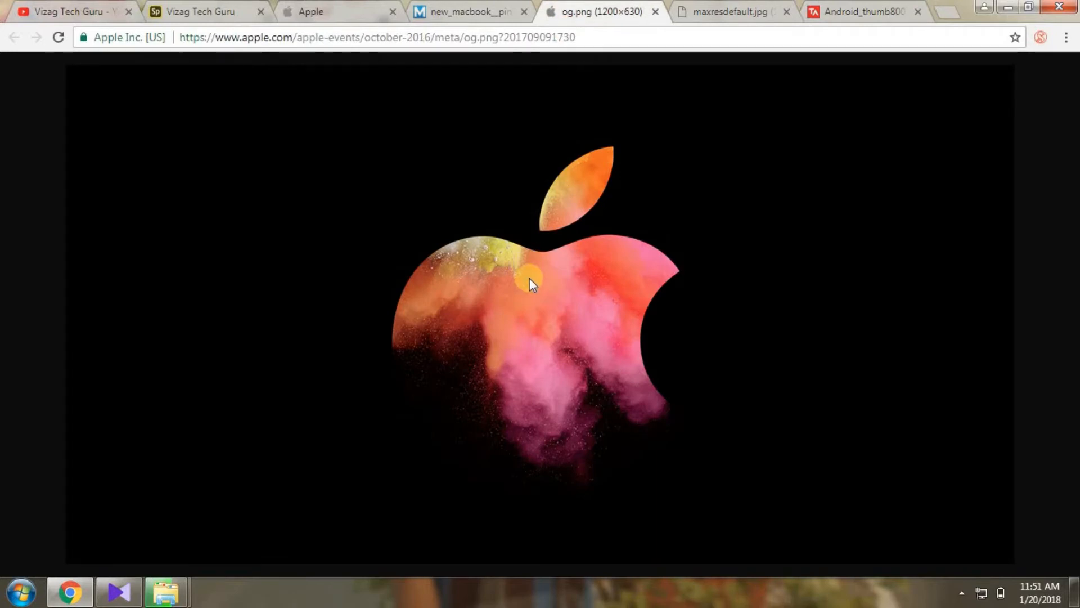
mouse_move(572, 289)
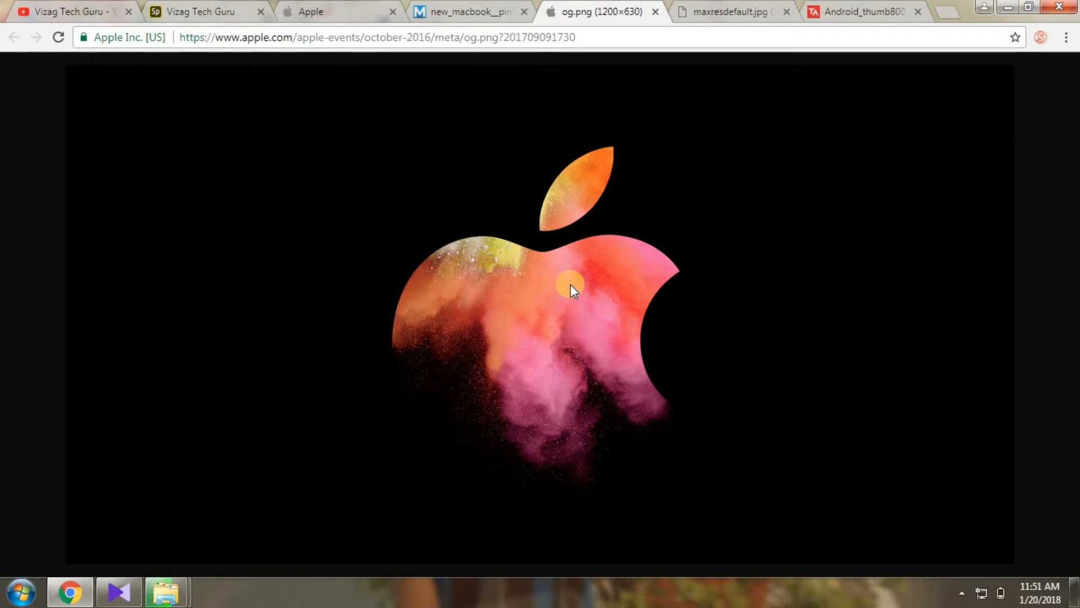
Step: Show the new_macbook_pink image of the silver and pink MacBooks
left_click(468, 11)
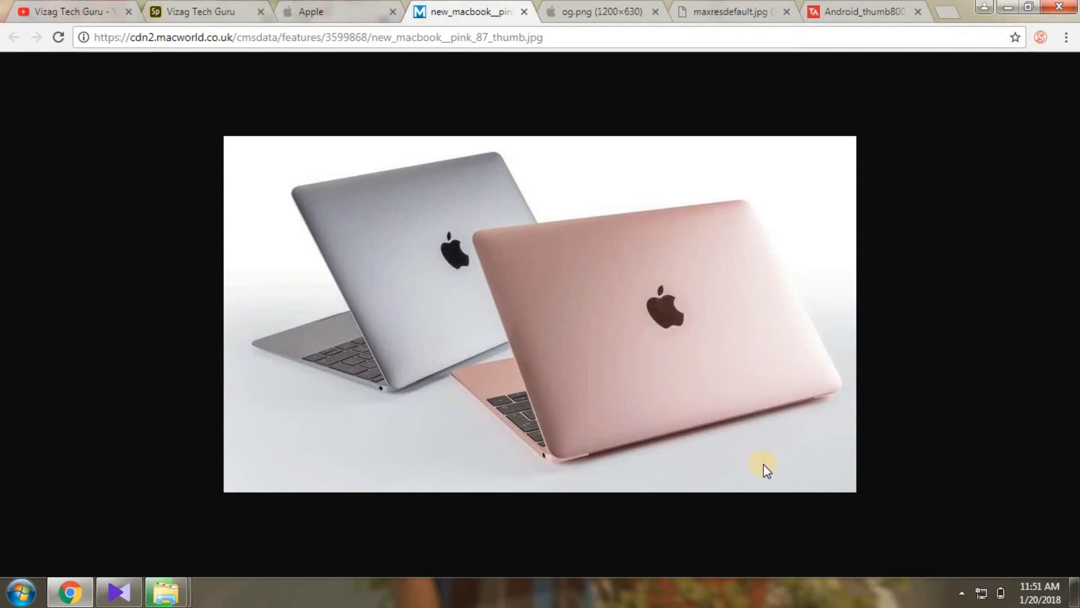
mouse_move(777, 476)
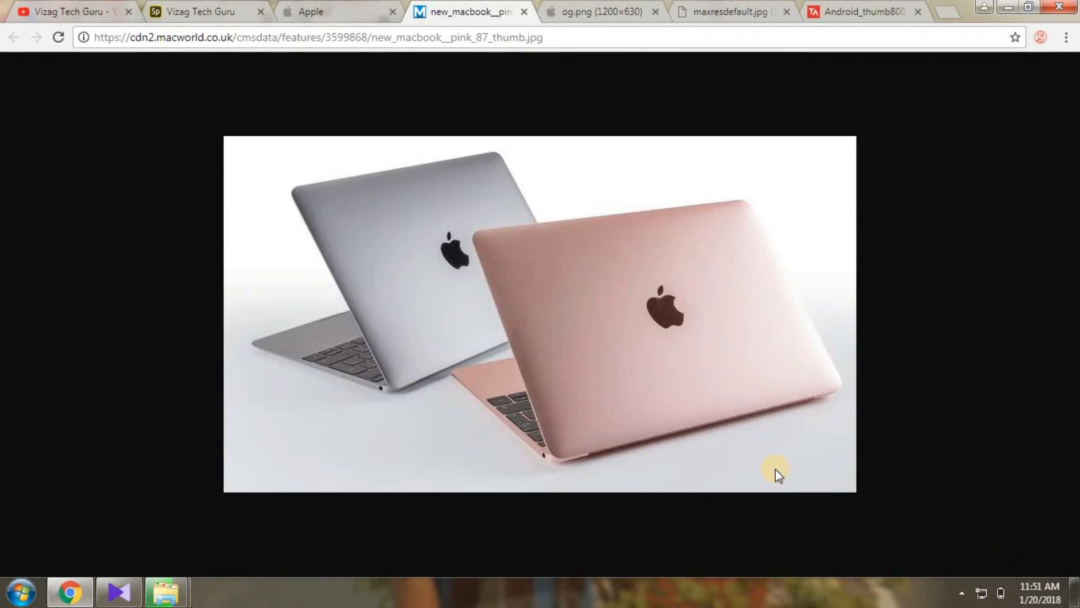
mouse_move(769, 474)
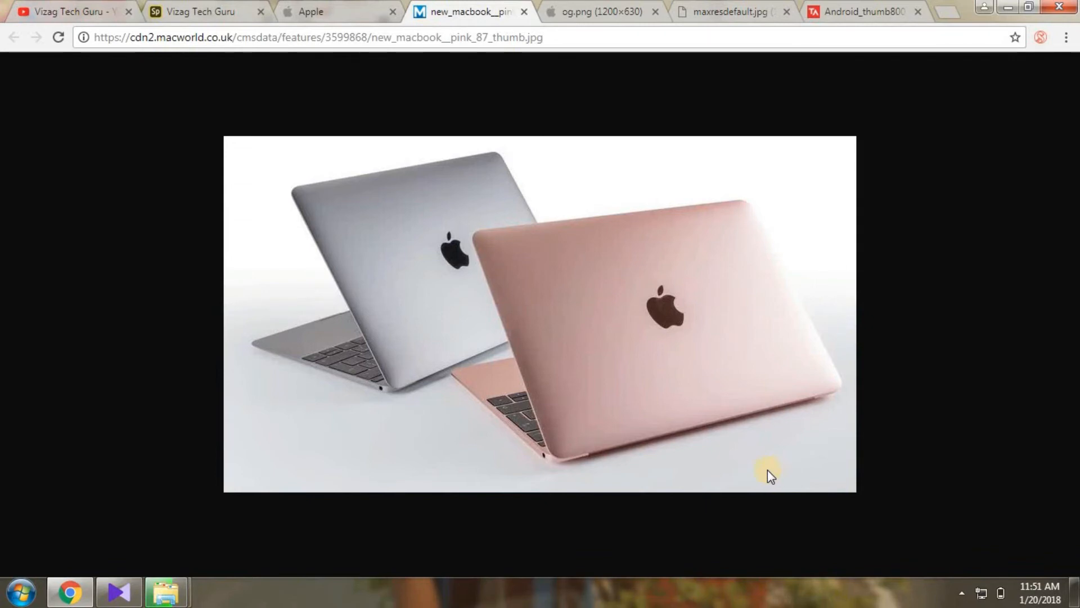
mouse_move(766, 472)
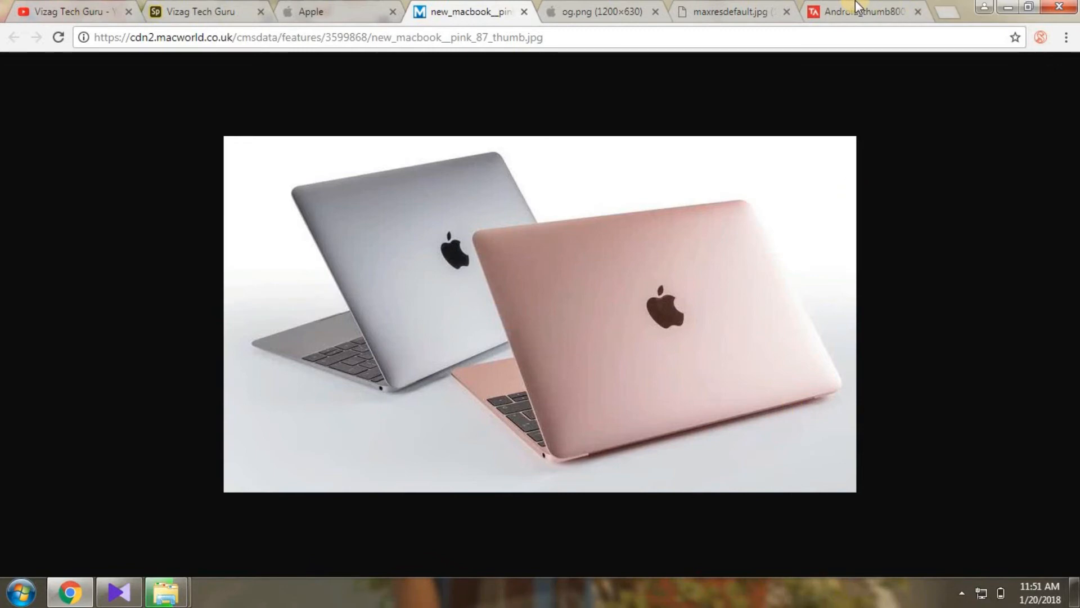
Step: View the Android robot image again, then bring the og.png Apple logo forward
left_click(857, 11)
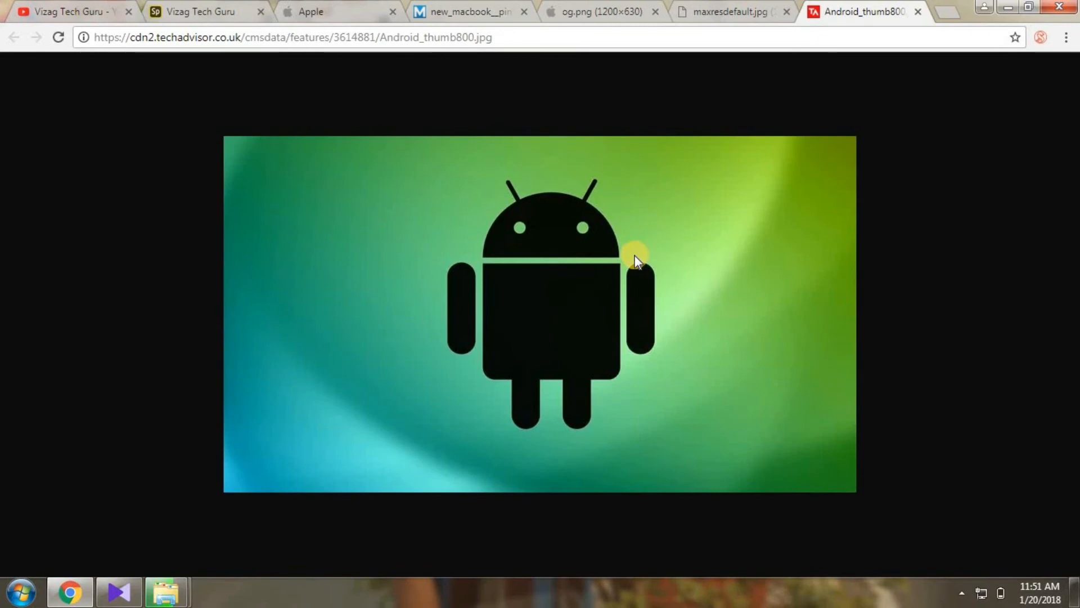
mouse_move(695, 289)
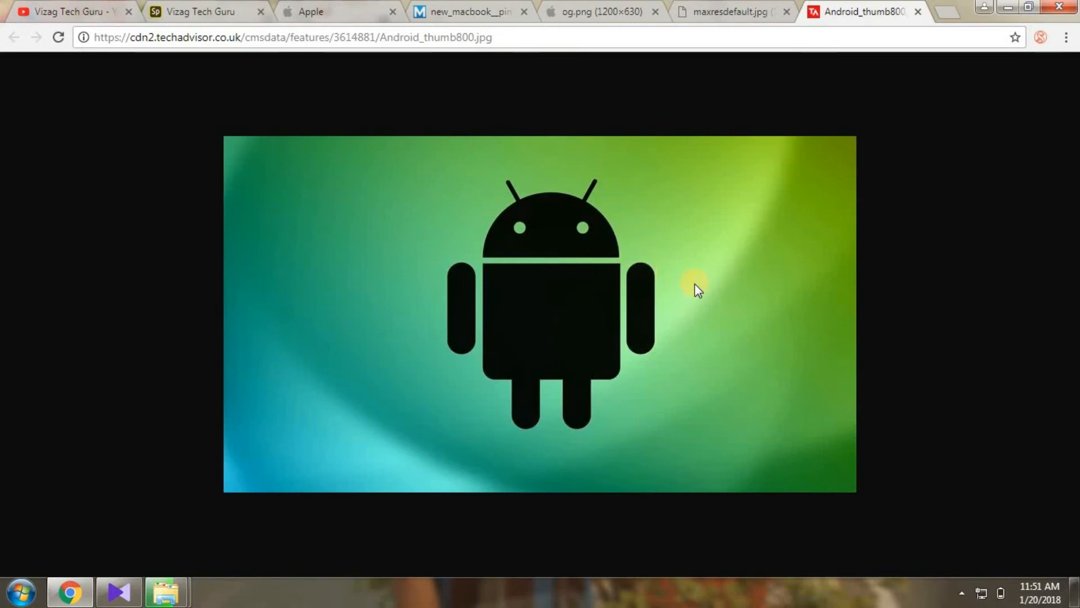
mouse_move(693, 282)
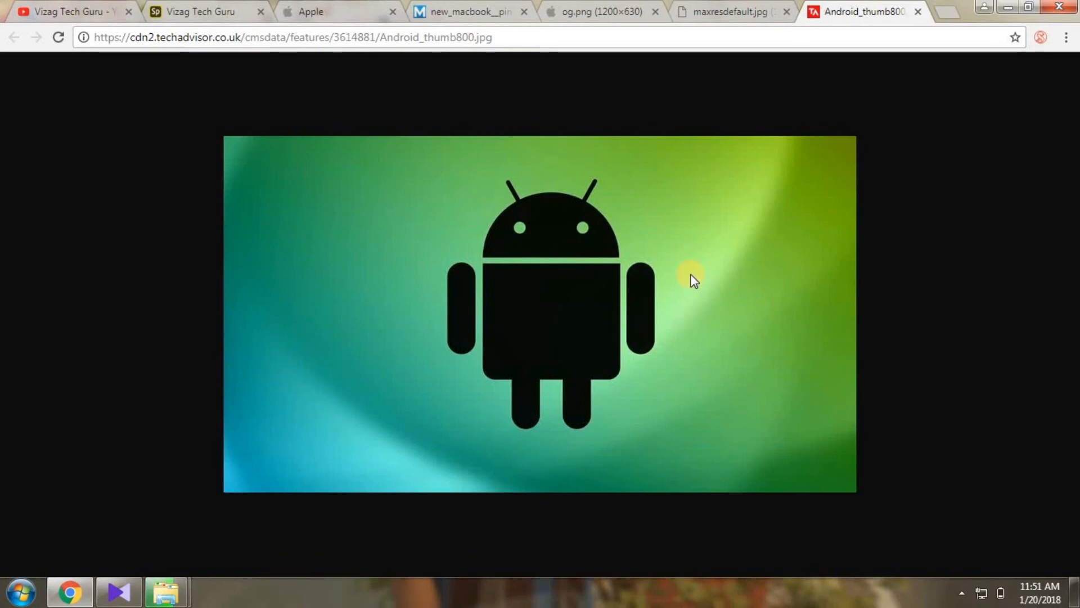
mouse_move(694, 271)
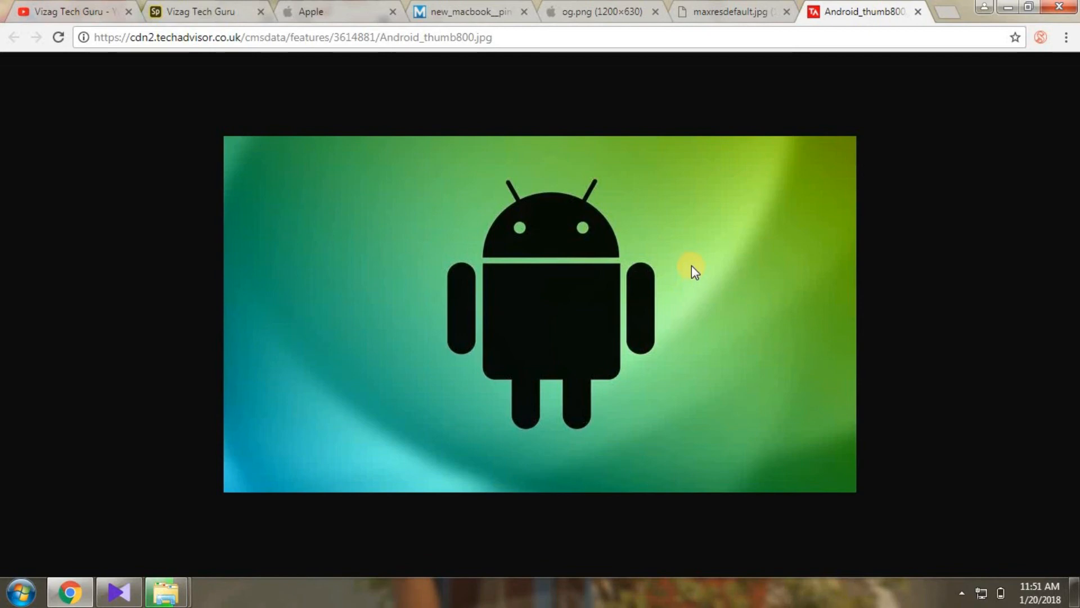
mouse_move(612, 14)
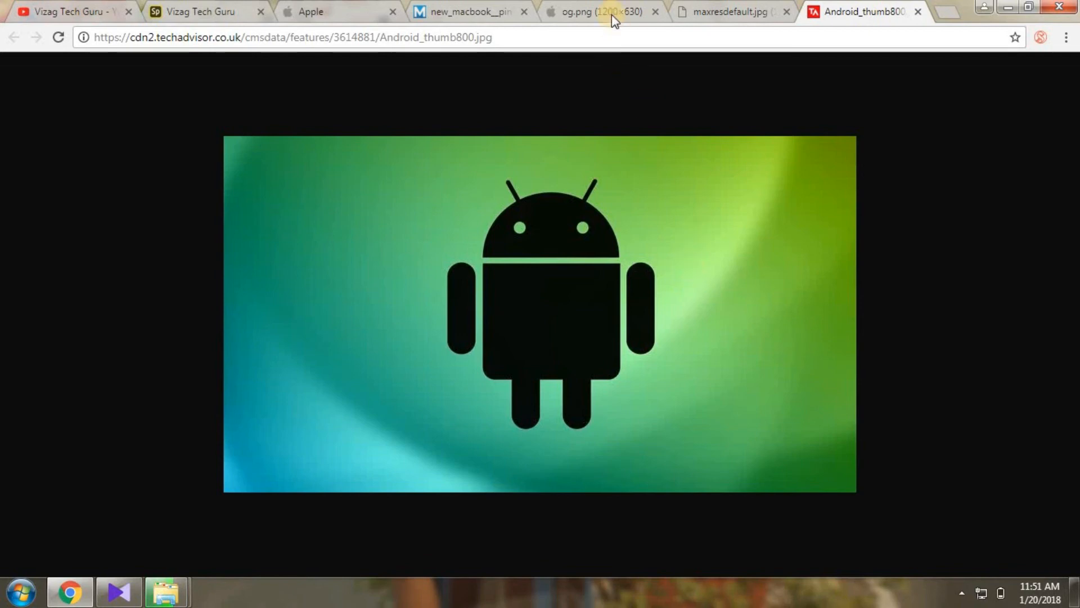
left_click(599, 11)
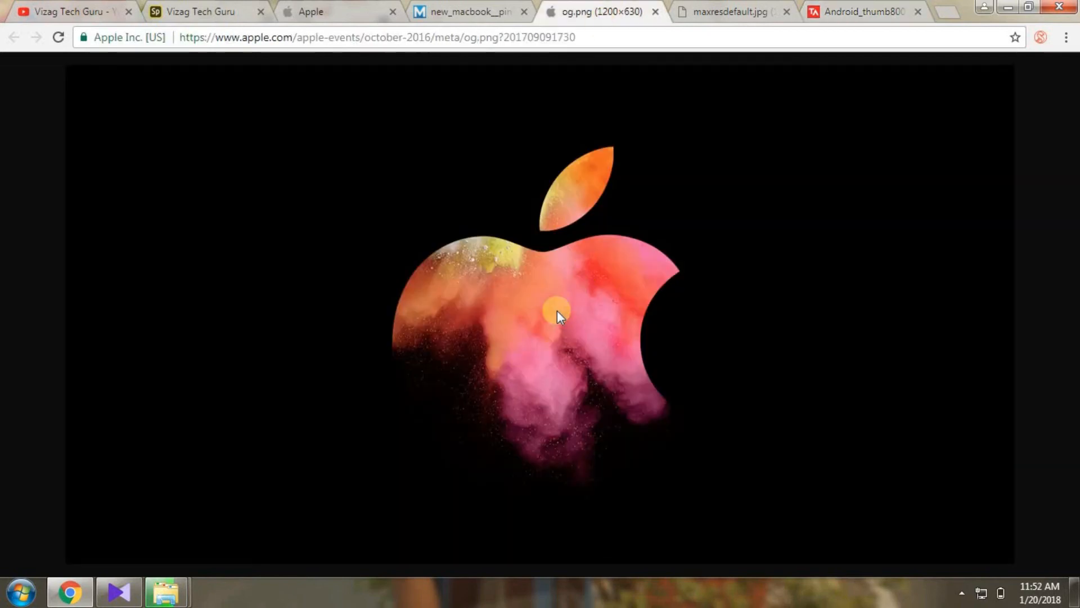
mouse_move(623, 229)
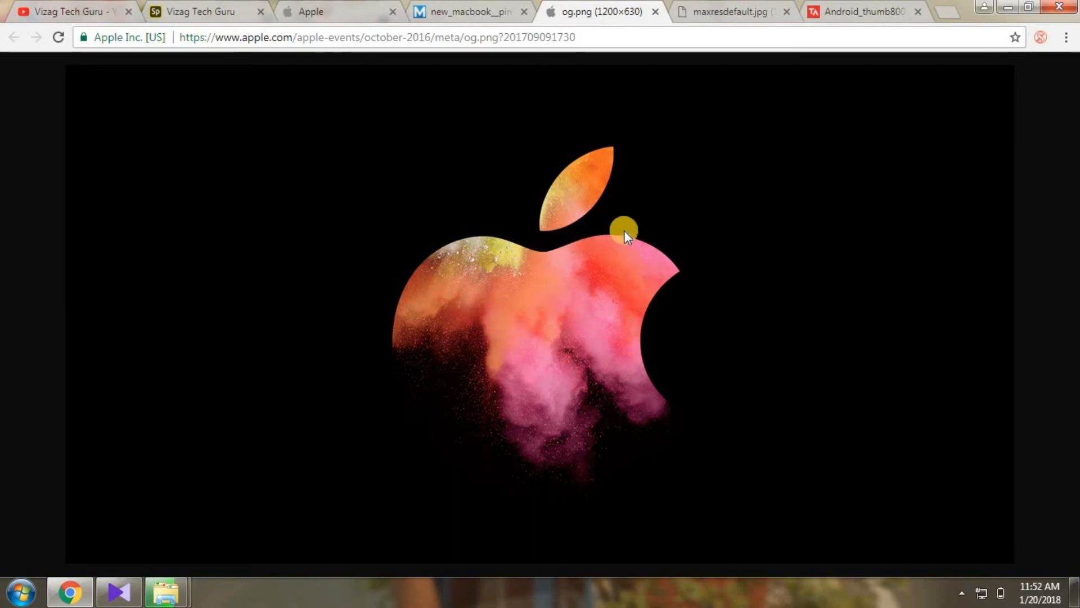
mouse_move(710, 231)
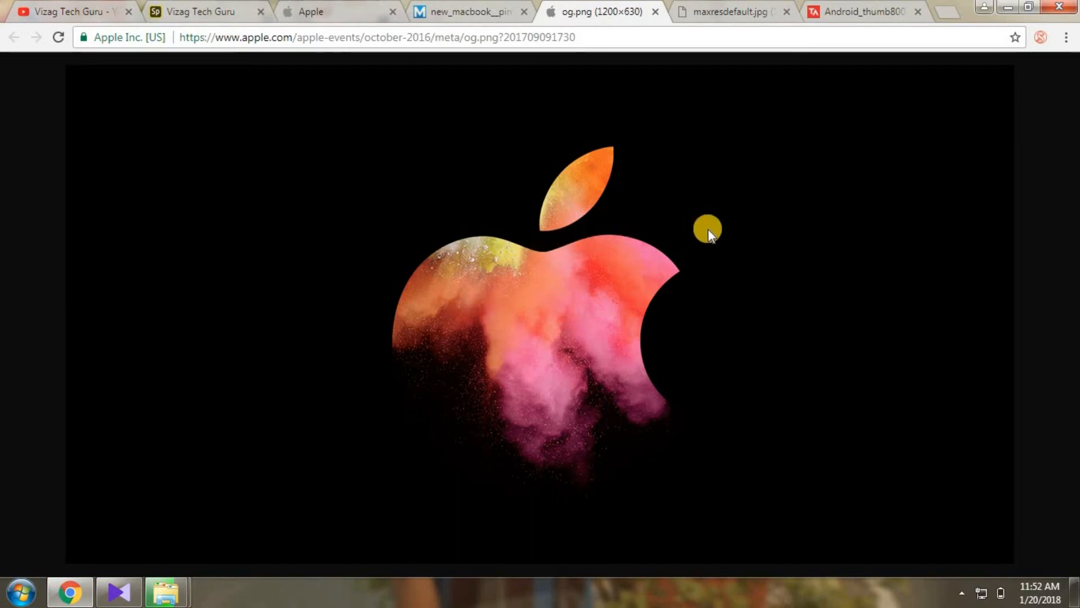
mouse_move(689, 279)
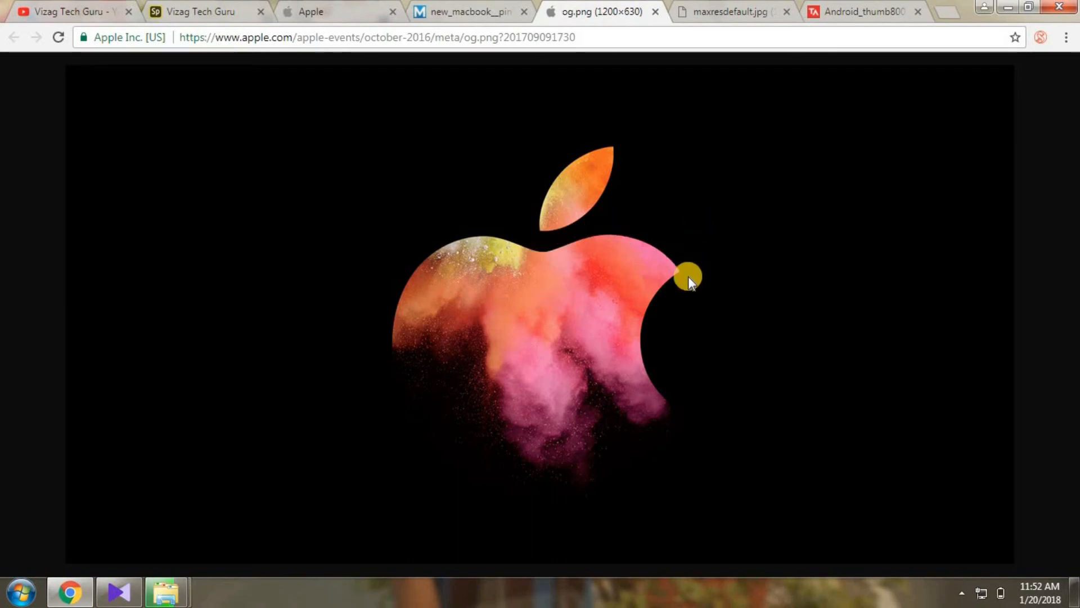
mouse_move(441, 271)
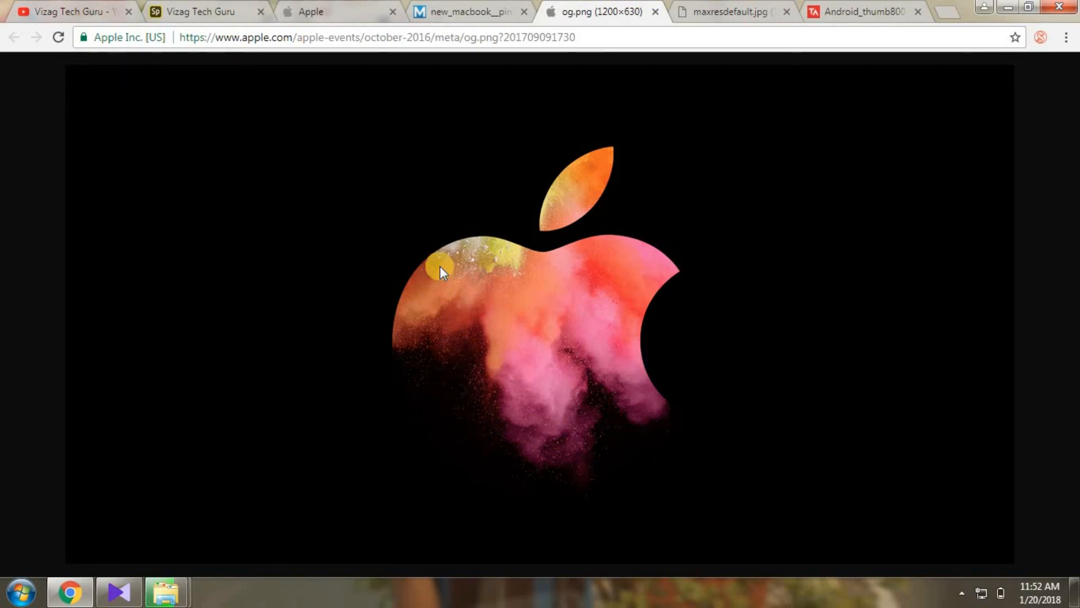
mouse_move(686, 292)
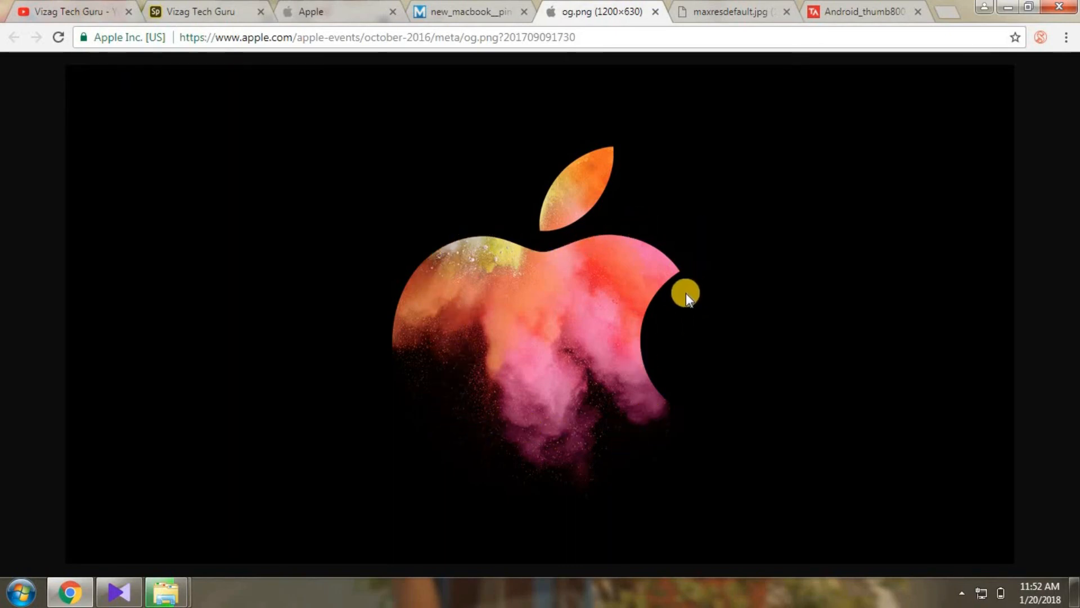
mouse_move(623, 461)
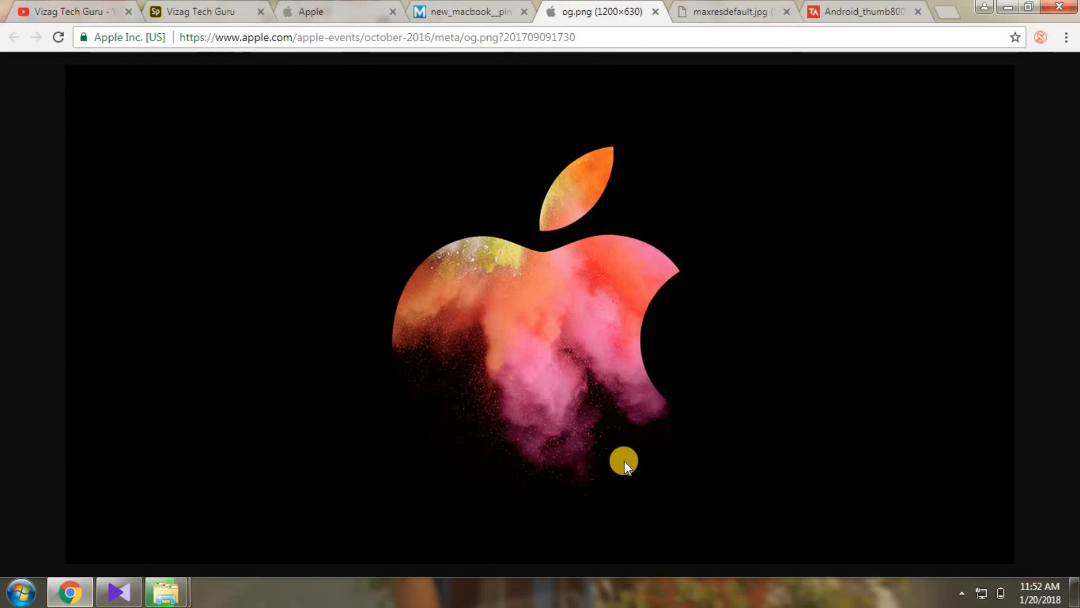
mouse_move(616, 448)
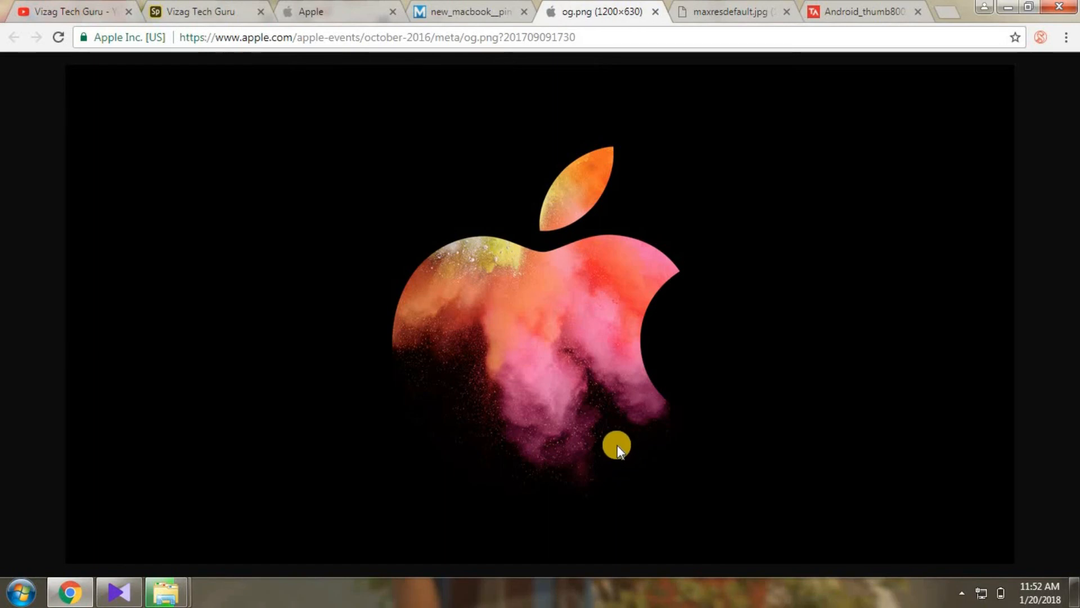
mouse_move(619, 422)
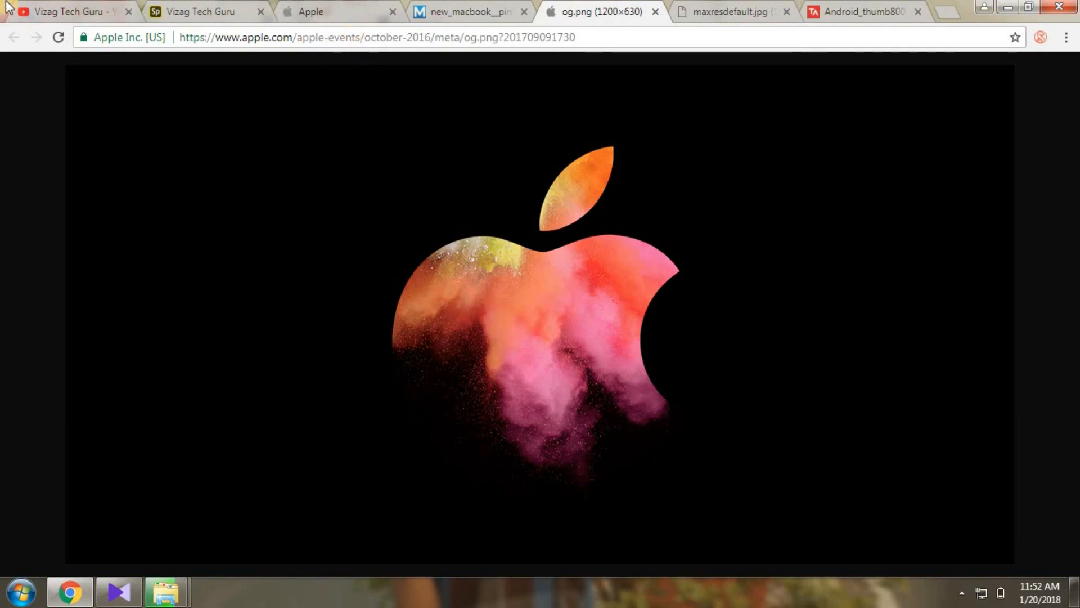
Step: Subscribe to the Vizag Tech Guru channel and turn on its bell notifications
left_click(65, 11)
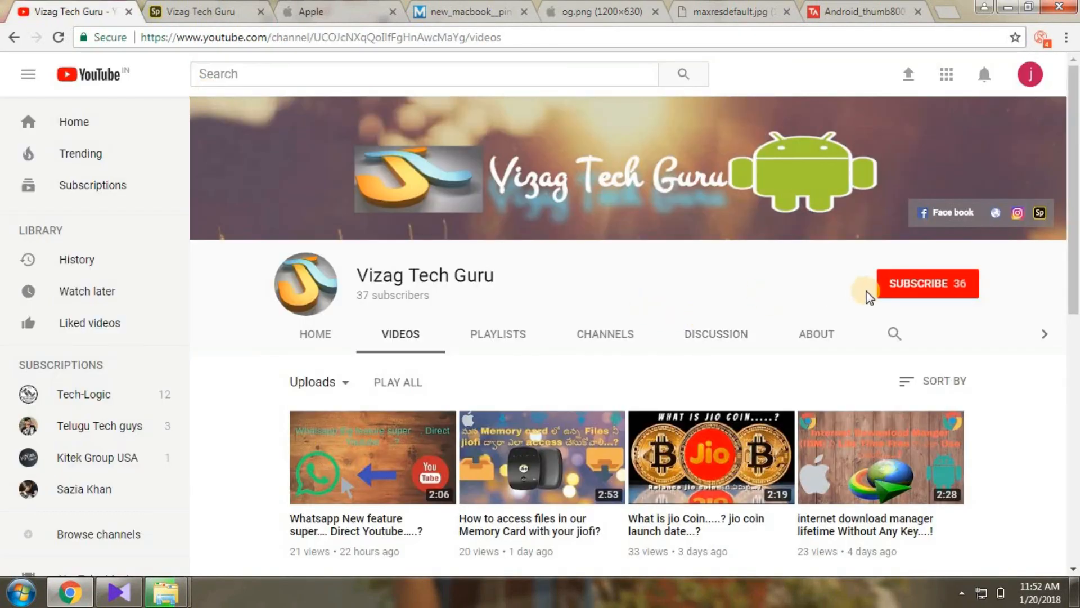
left_click(926, 283)
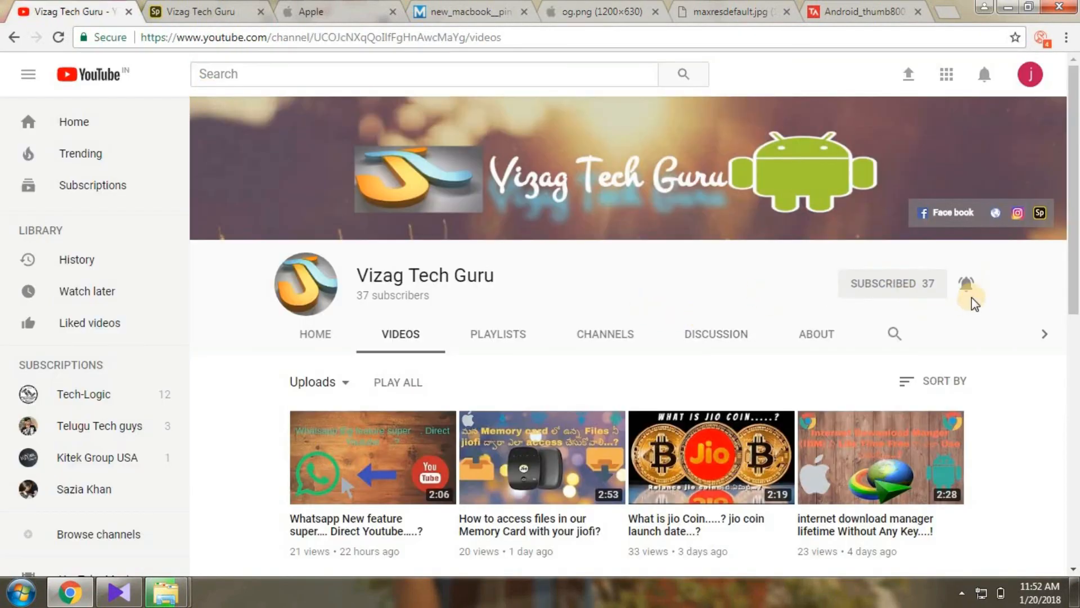
left_click(971, 284)
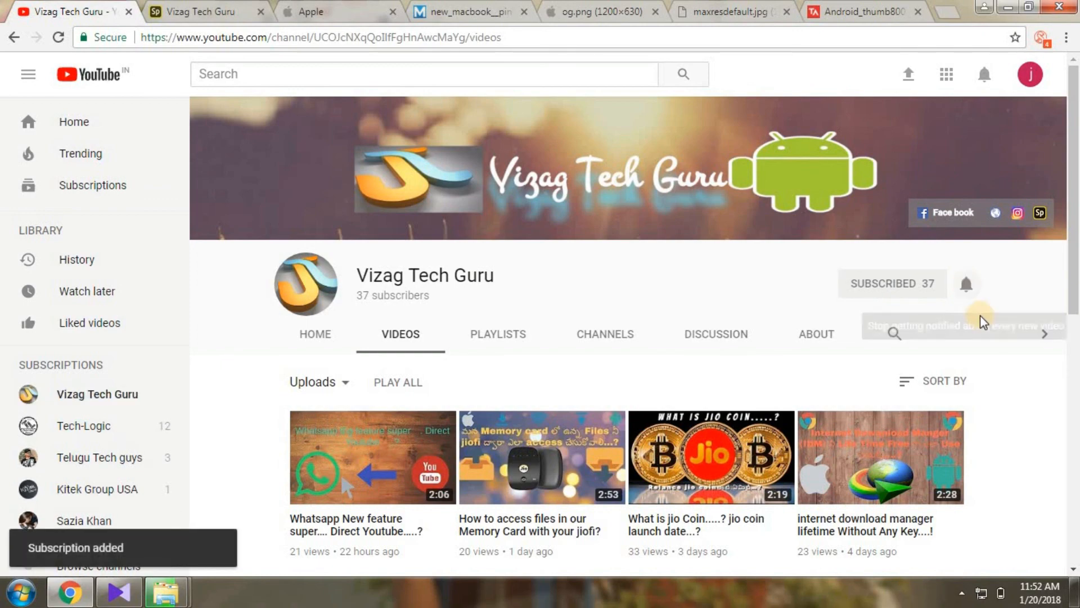